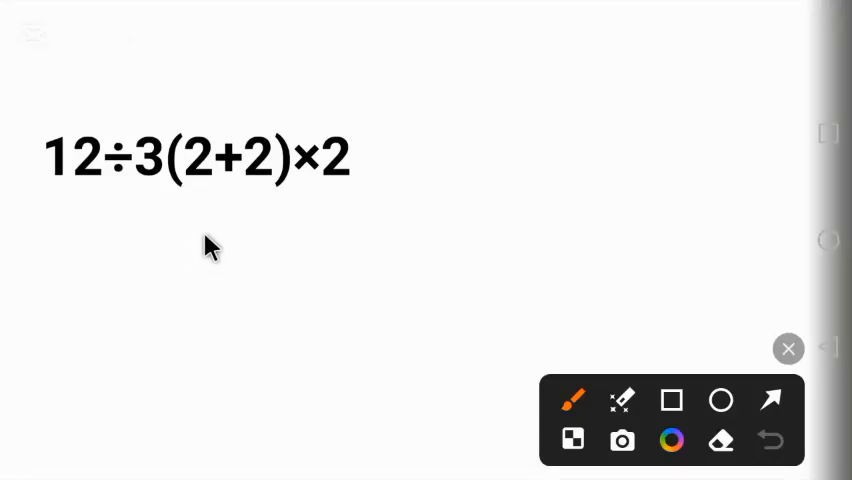
pyautogui.moveTo(82, 204)
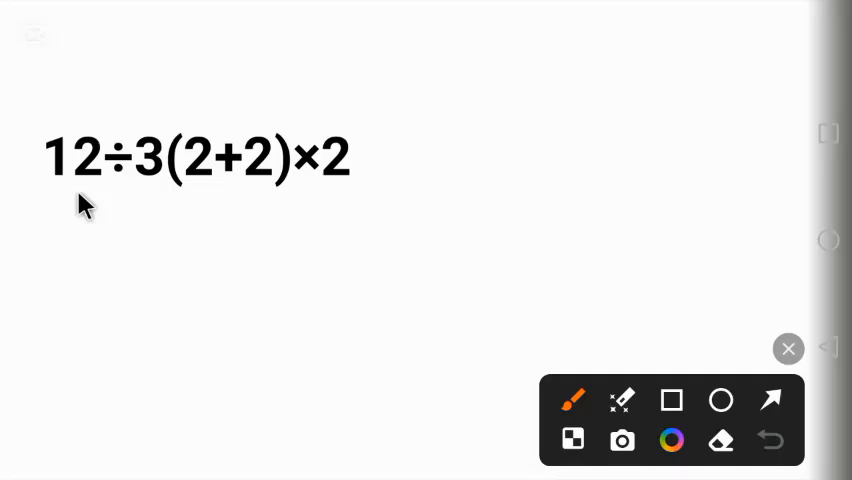
pyautogui.moveTo(88, 200)
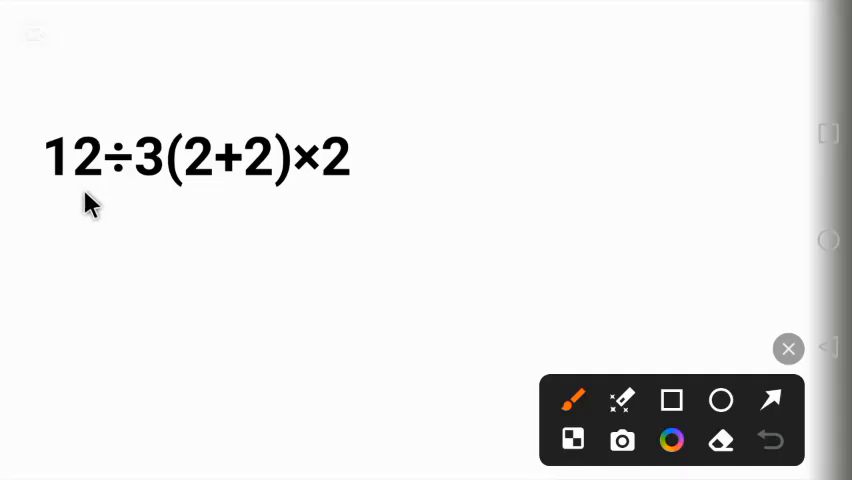
pyautogui.moveTo(198, 178)
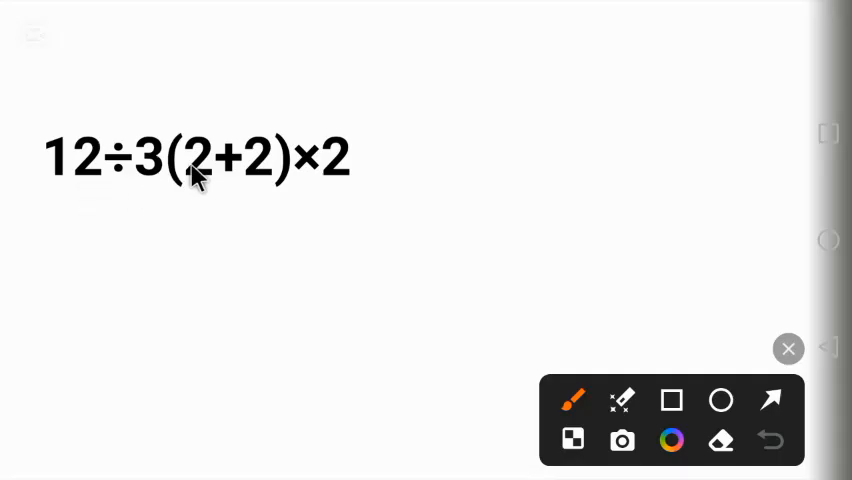
pyautogui.moveTo(182, 198)
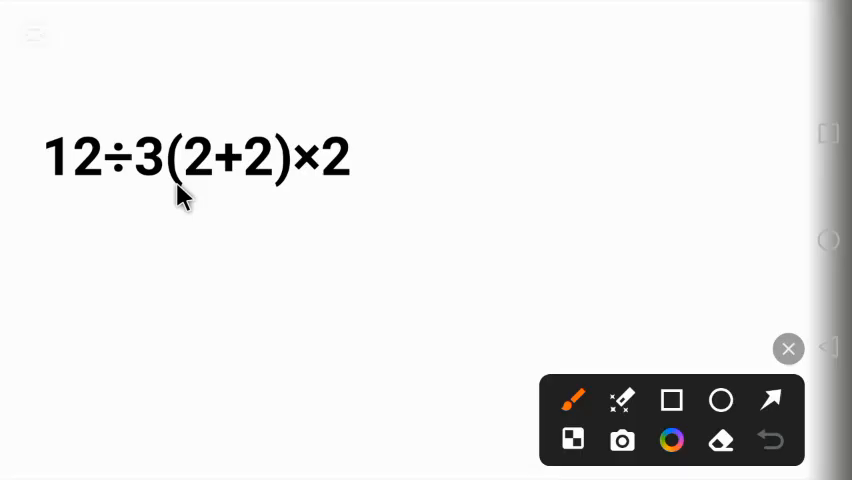
pyautogui.moveTo(228, 220)
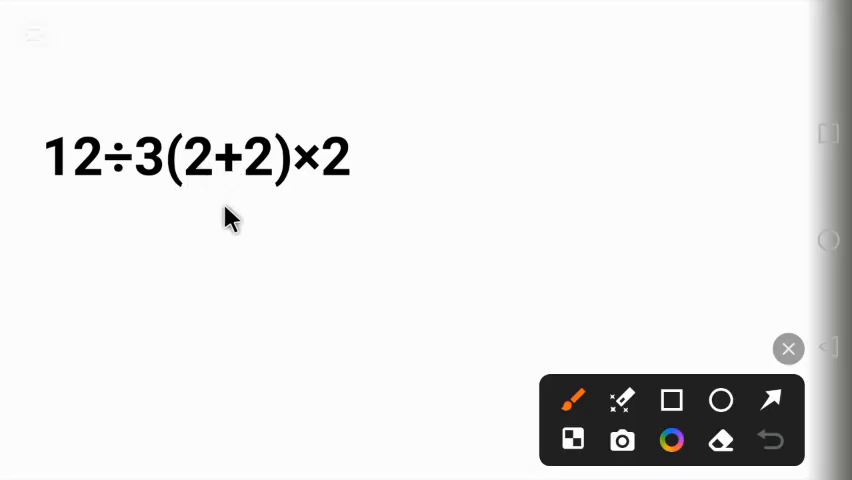
pyautogui.moveTo(284, 262)
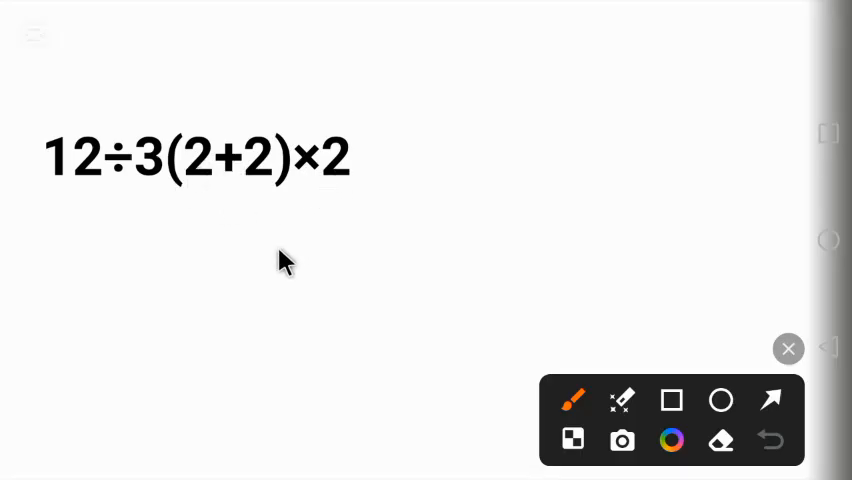
pyautogui.moveTo(284, 204)
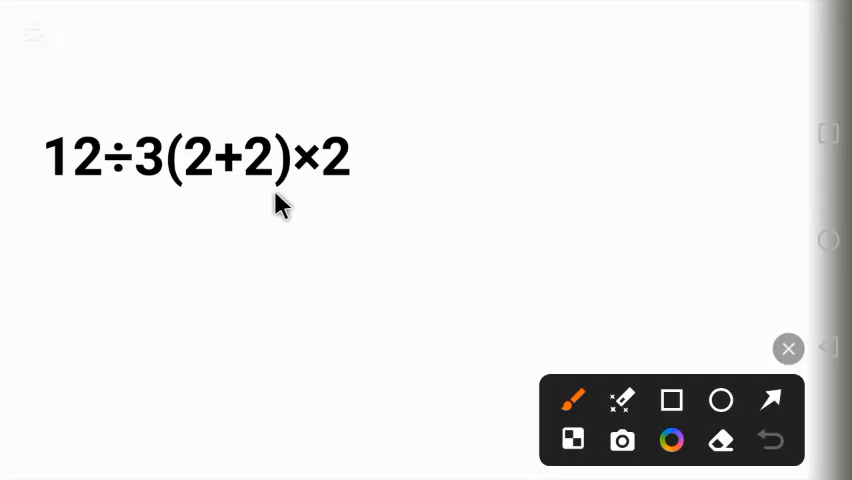
pyautogui.moveTo(270, 212)
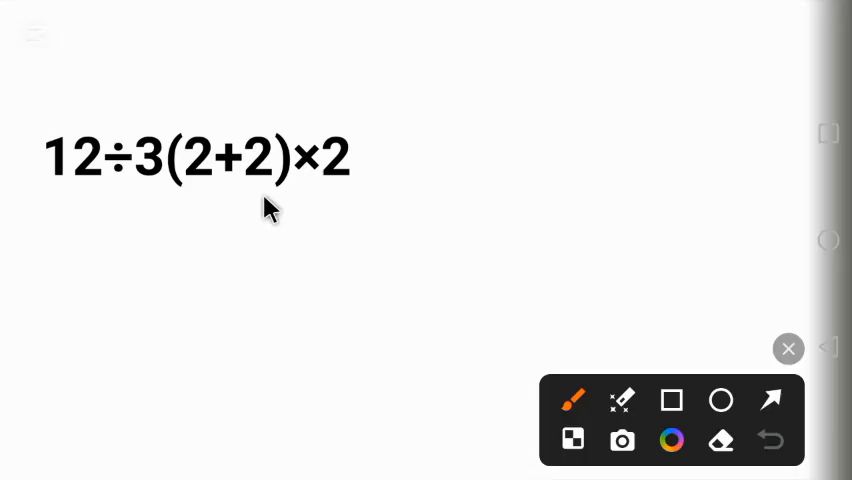
pyautogui.moveTo(136, 200)
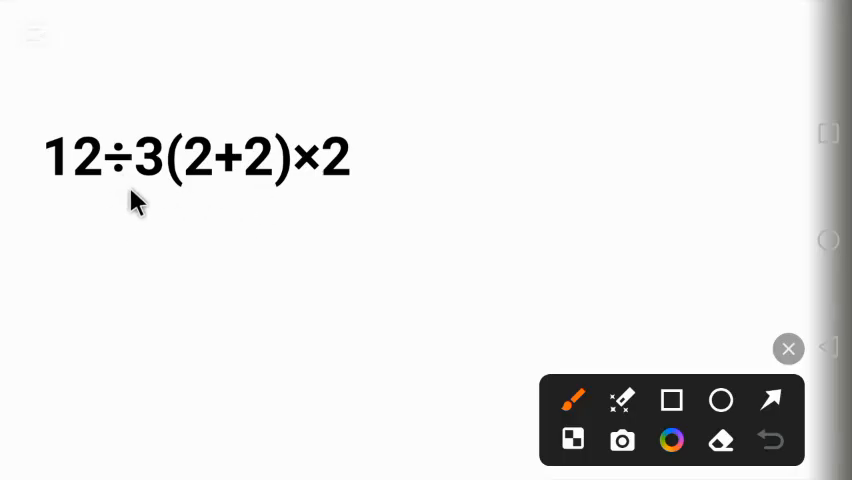
pyautogui.moveTo(168, 178)
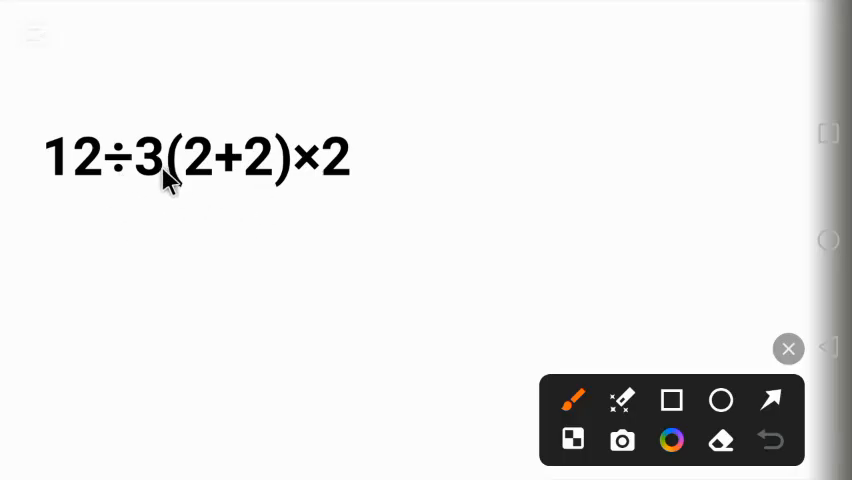
pyautogui.moveTo(196, 176)
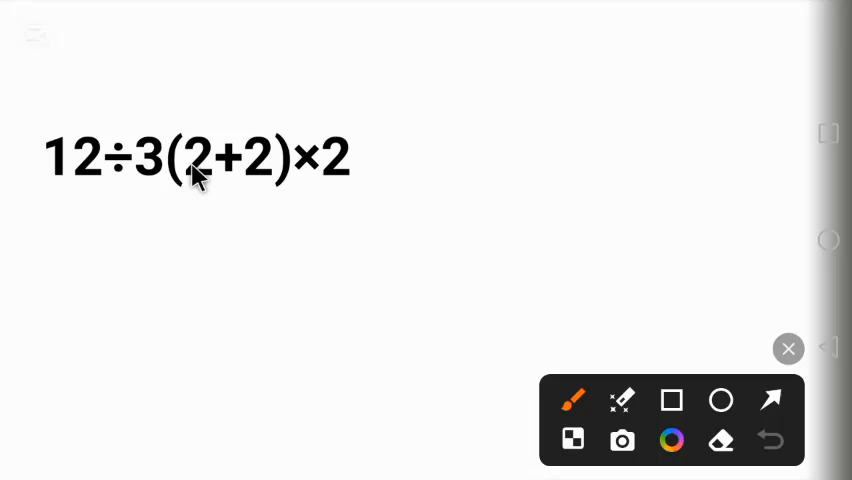
pyautogui.moveTo(316, 160)
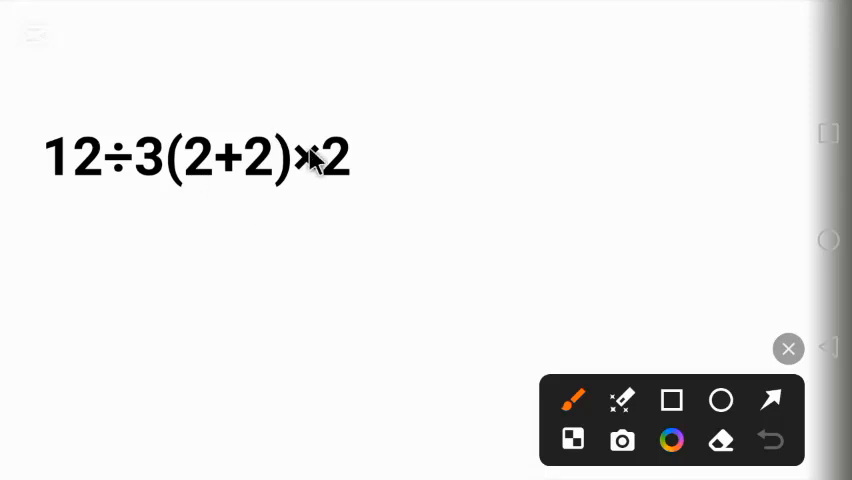
pyautogui.moveTo(250, 184)
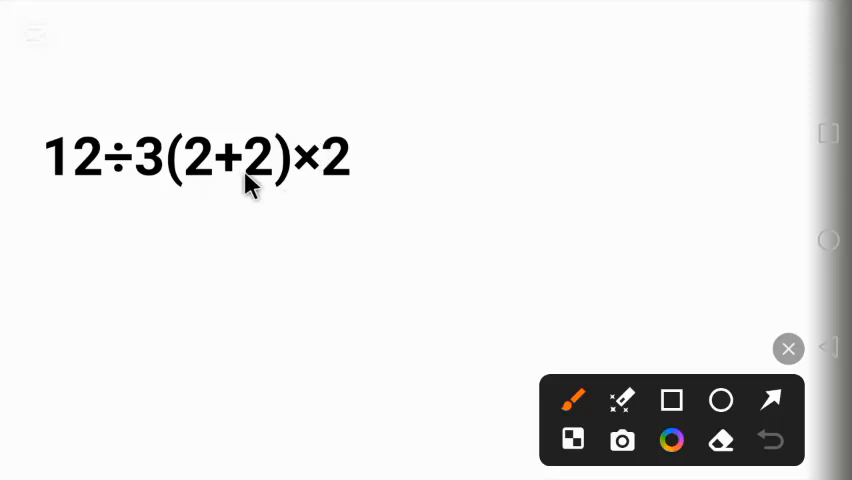
pyautogui.moveTo(196, 212)
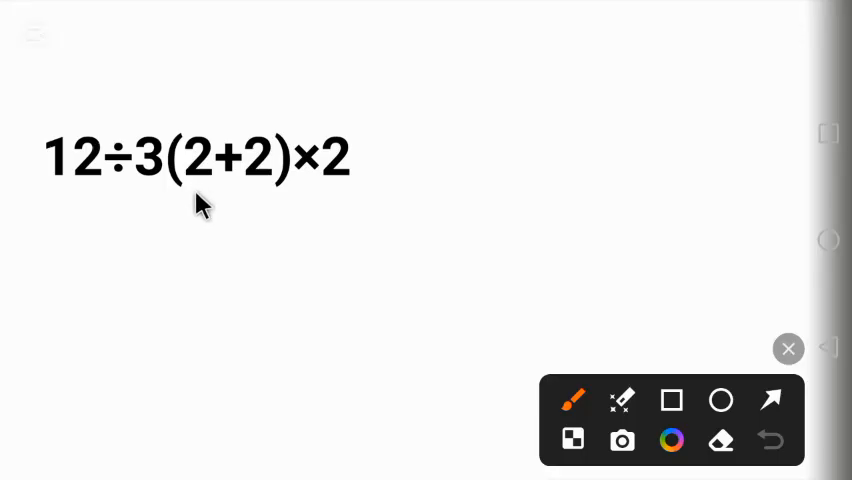
pyautogui.moveTo(82, 100)
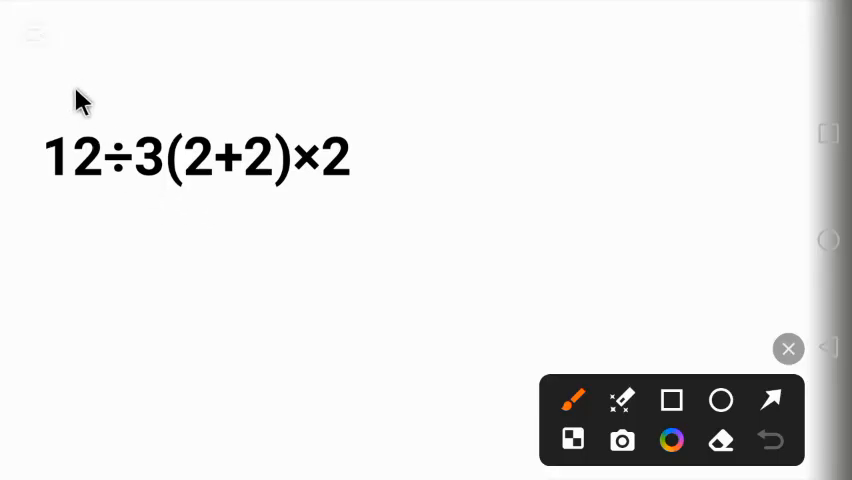
# - Handwrite PEMDAS in blue with (), 2², ×, ÷, +, − marked over its letters
pyautogui.moveTo(60, 84); pyautogui.dragTo(300, 84)
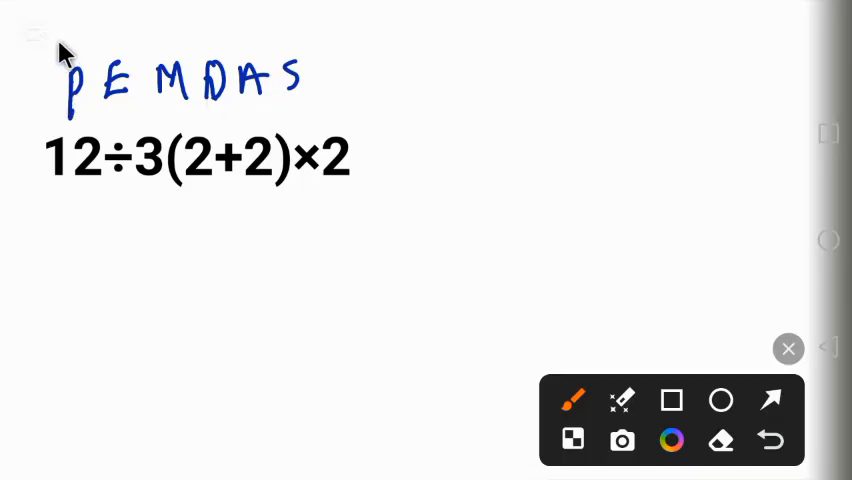
pyautogui.moveTo(56, 44); pyautogui.dragTo(76, 76)
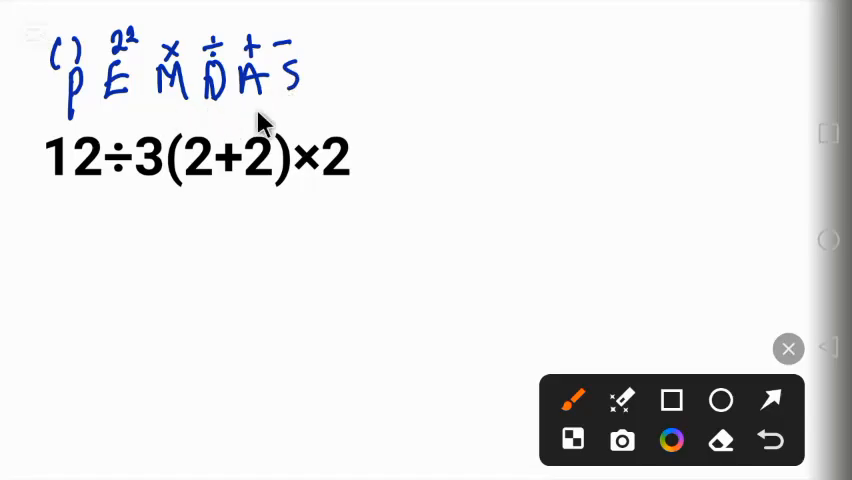
pyautogui.moveTo(96, 212)
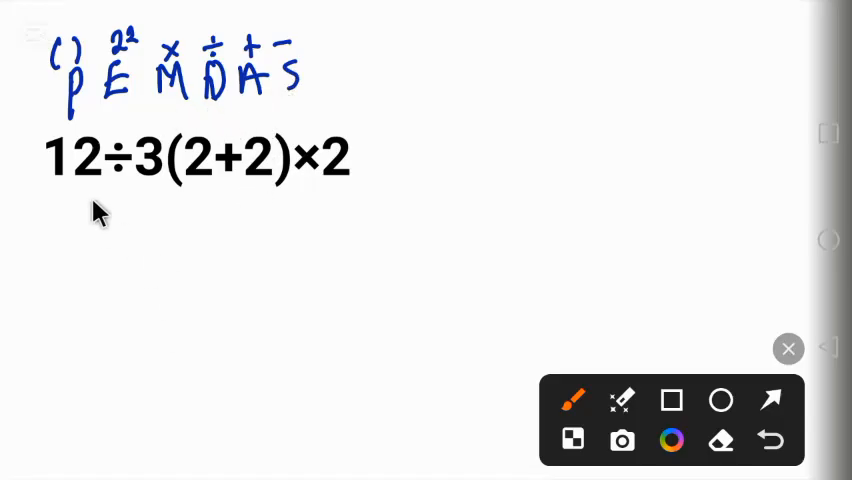
pyautogui.moveTo(224, 190)
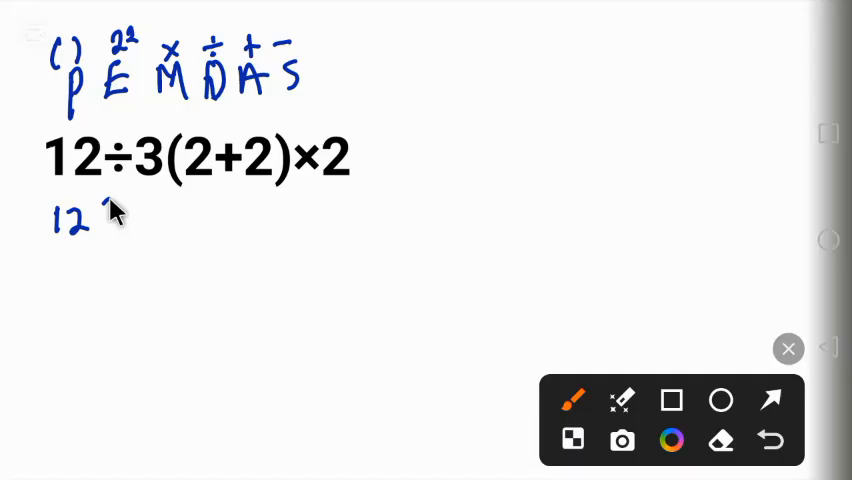
# - Handwrite the simplified line 12÷3×4×2 beneath the printed expression
pyautogui.moveTo(96, 210); pyautogui.dragTo(120, 230)
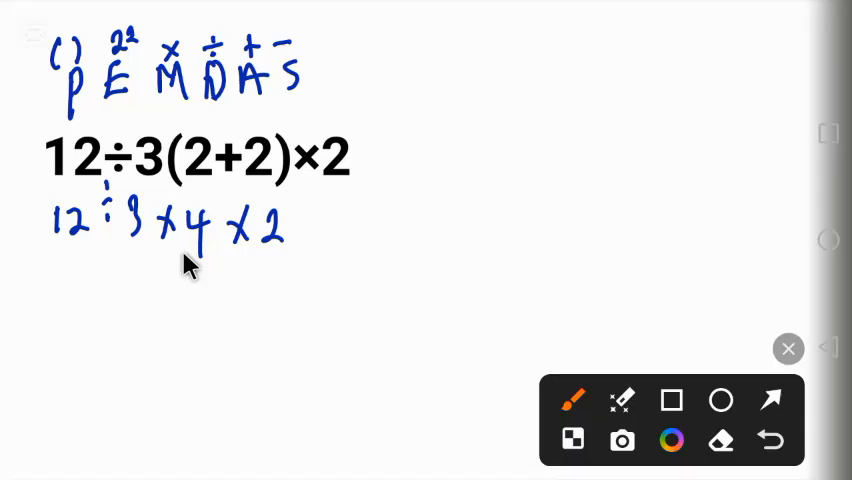
pyautogui.moveTo(116, 236)
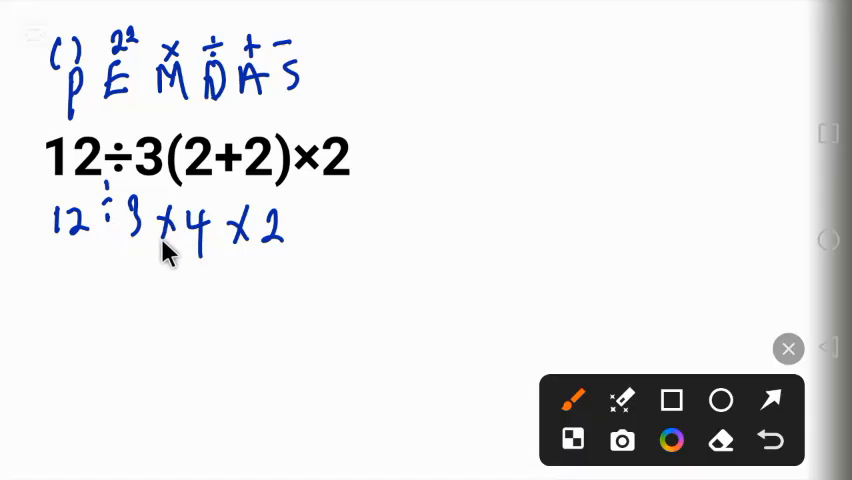
pyautogui.moveTo(110, 240)
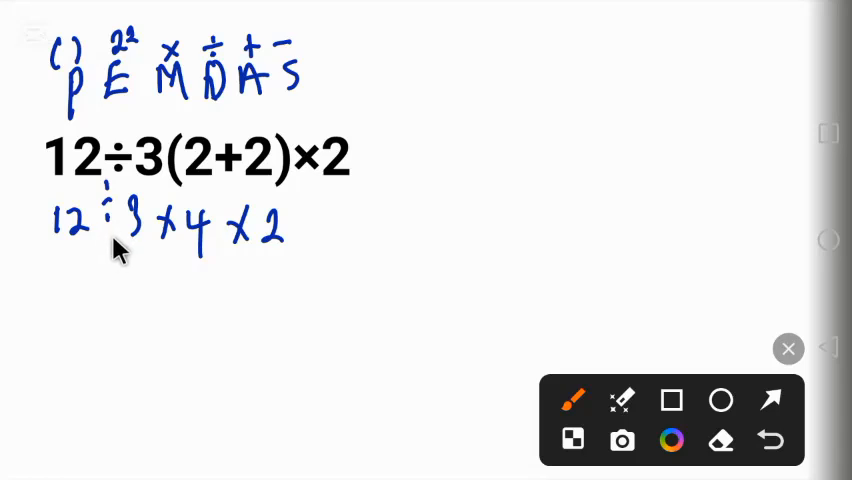
pyautogui.moveTo(138, 248)
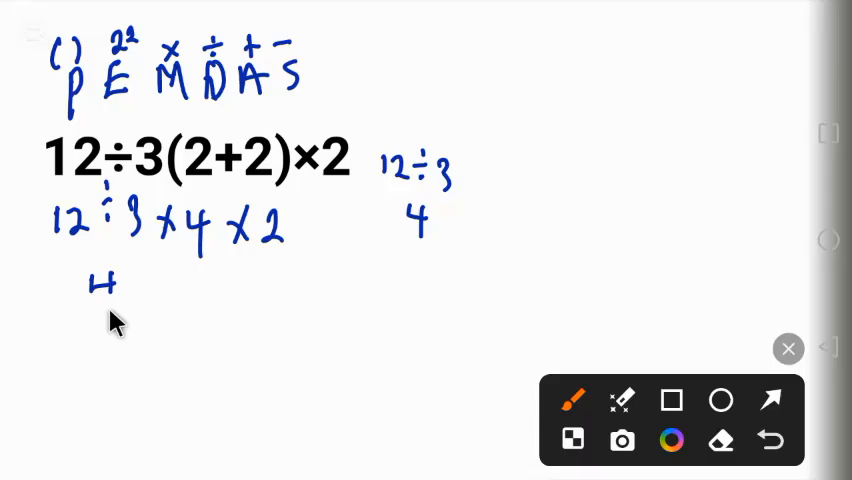
pyautogui.moveTo(140, 284)
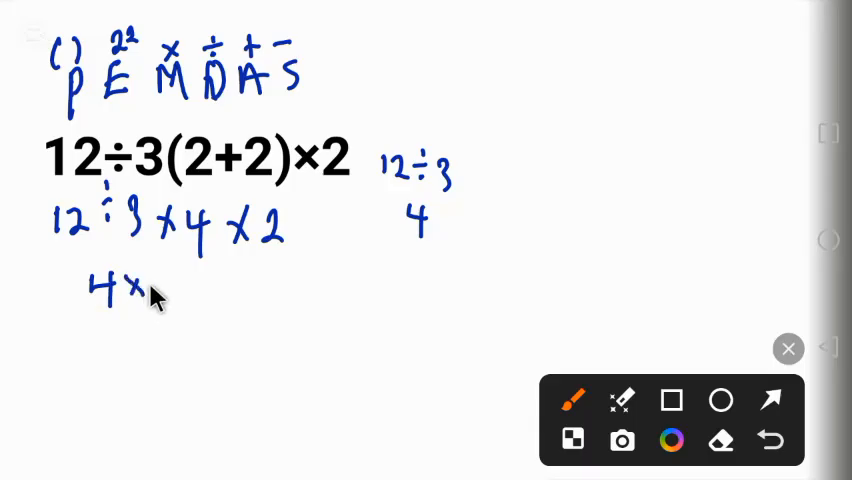
# - Write 4×4×2 below and carry it down to the final answer =32
pyautogui.moveTo(150, 290); pyautogui.dragTo(210, 284)
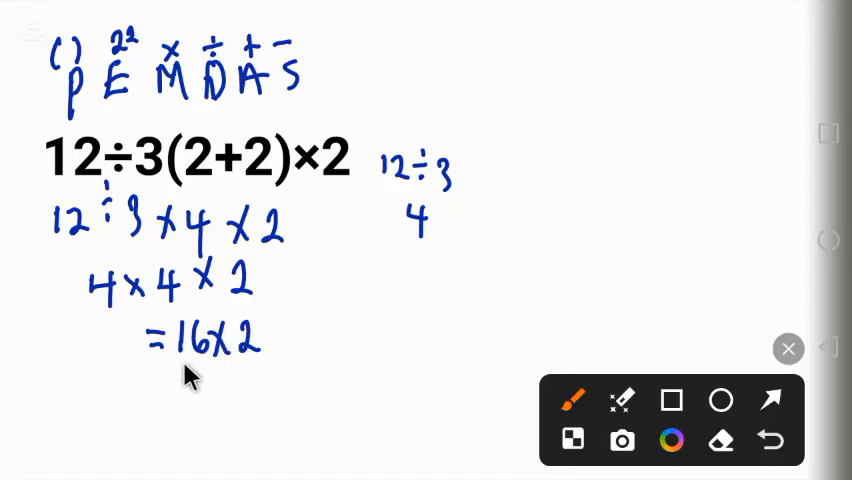
pyautogui.moveTo(180, 380); pyautogui.dragTo(184, 388)
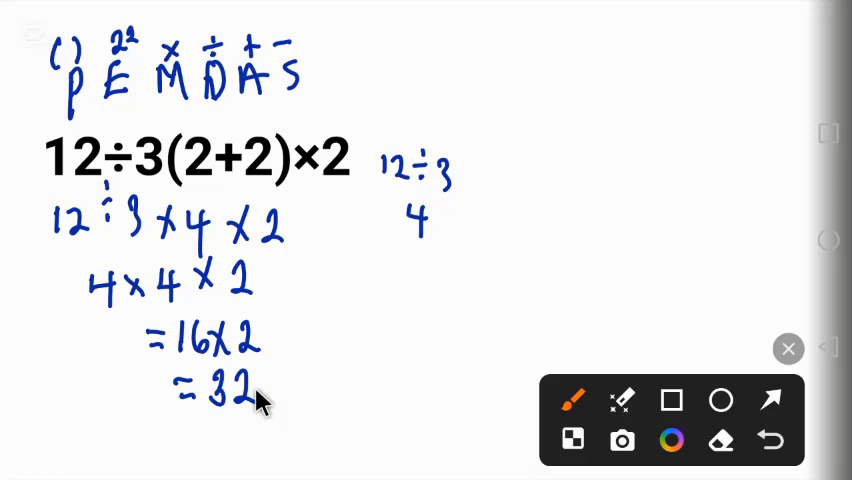
pyautogui.moveTo(222, 452)
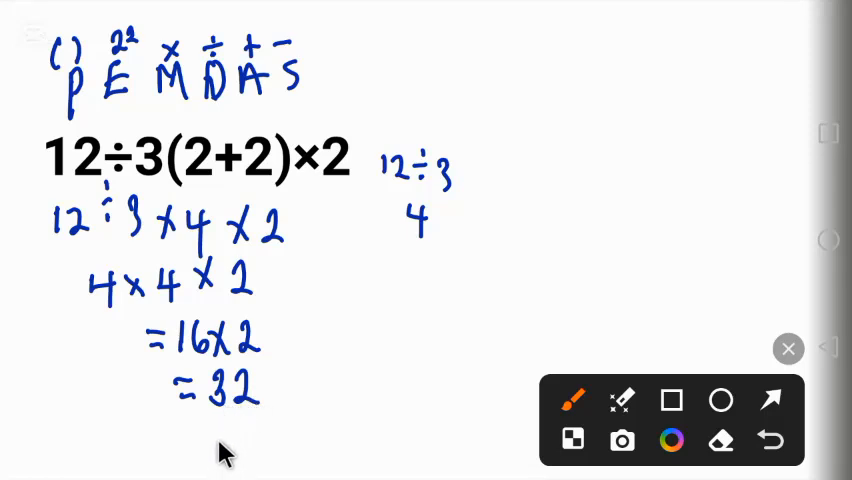
pyautogui.moveTo(196, 430)
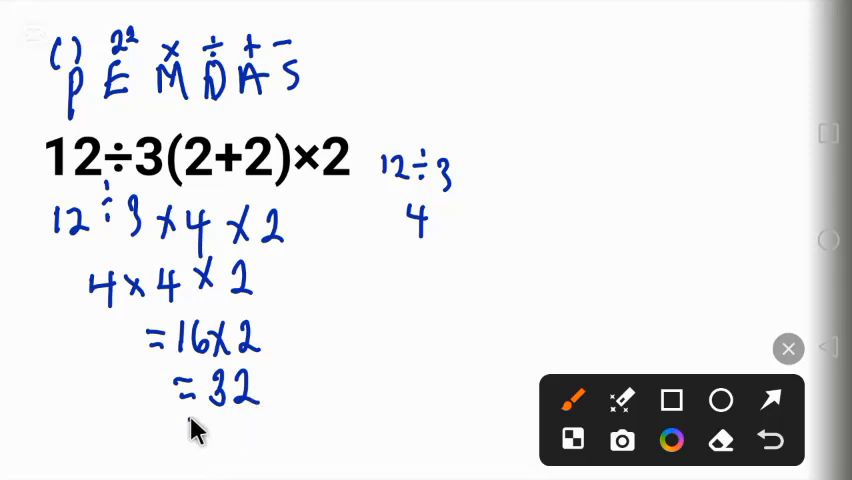